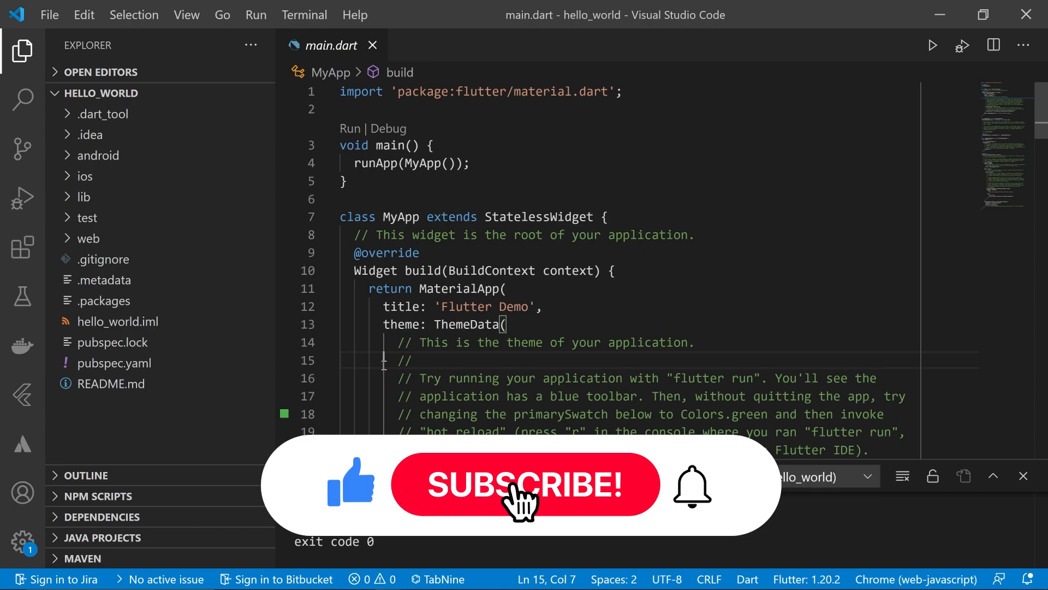
- Expand android, then ios to reveal Flutter, Runner, Runner.xcodeproj and Runner.xcworkspace
left_click(525, 485)
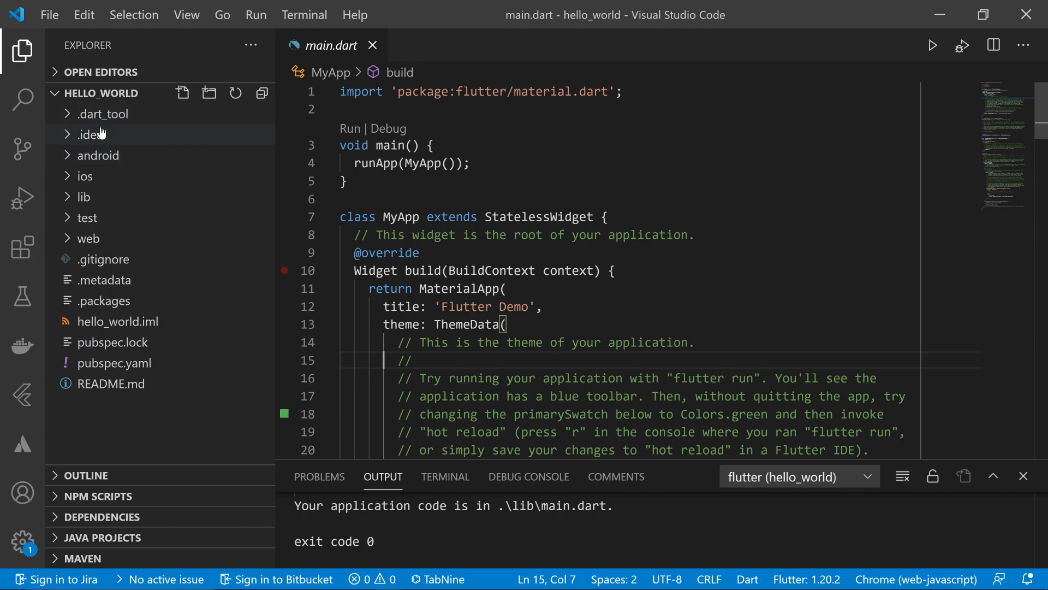
mouse_move(105, 113)
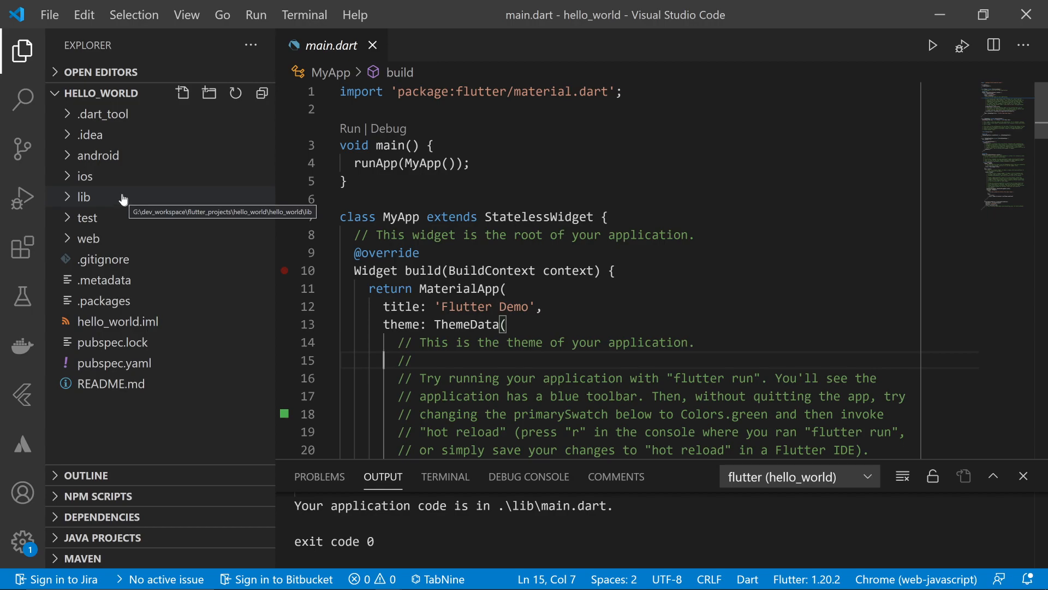
mouse_move(131, 175)
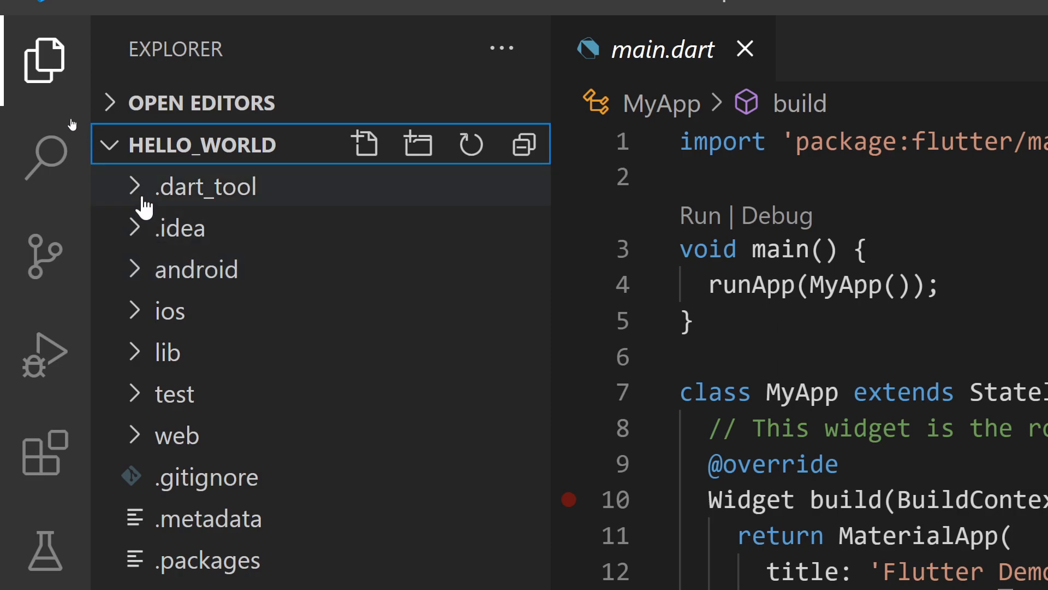
mouse_move(324, 264)
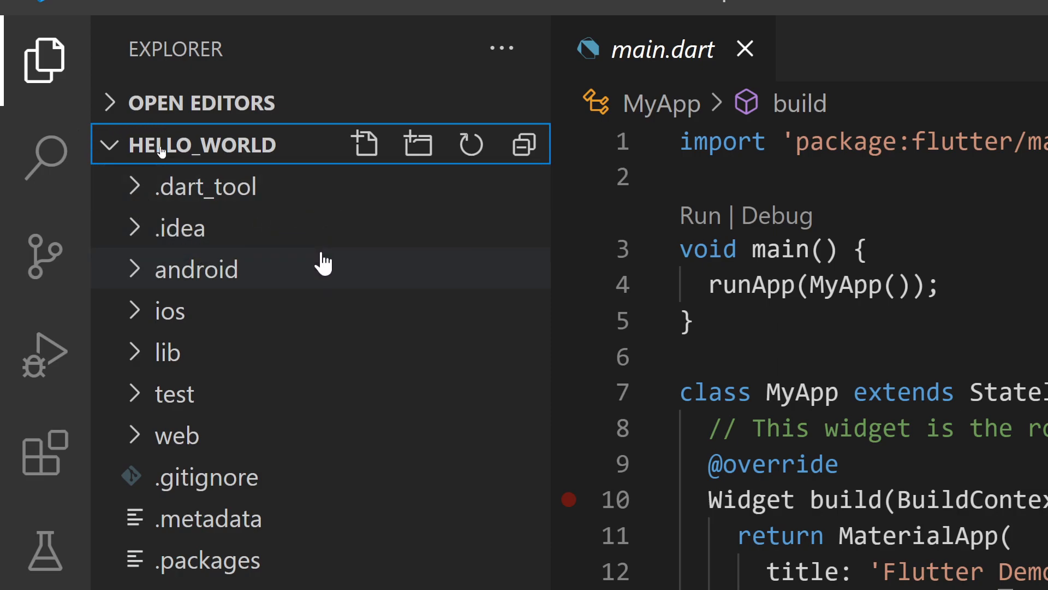
mouse_move(175, 204)
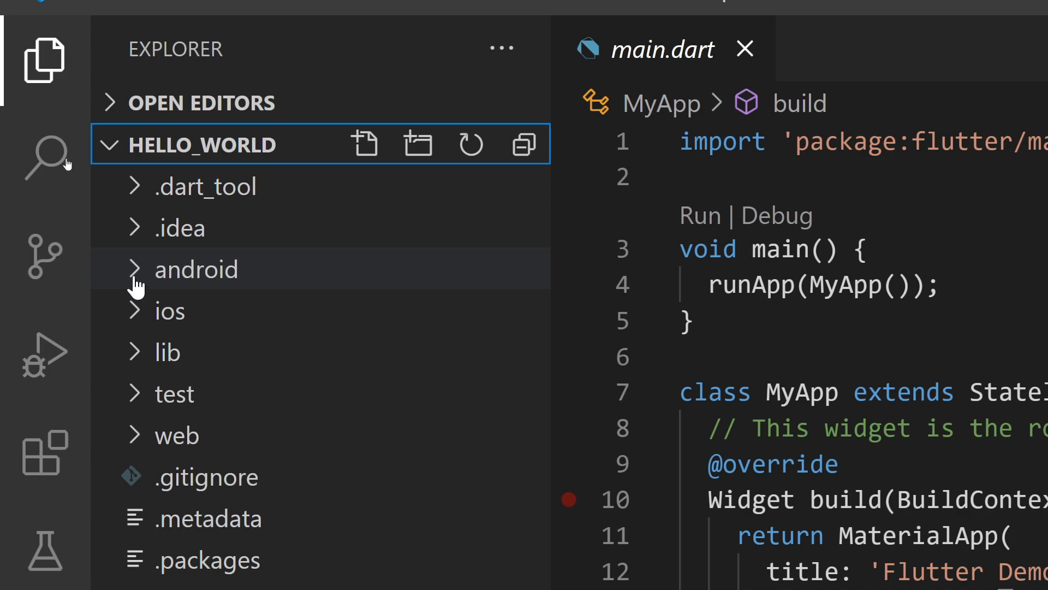
left_click(196, 269)
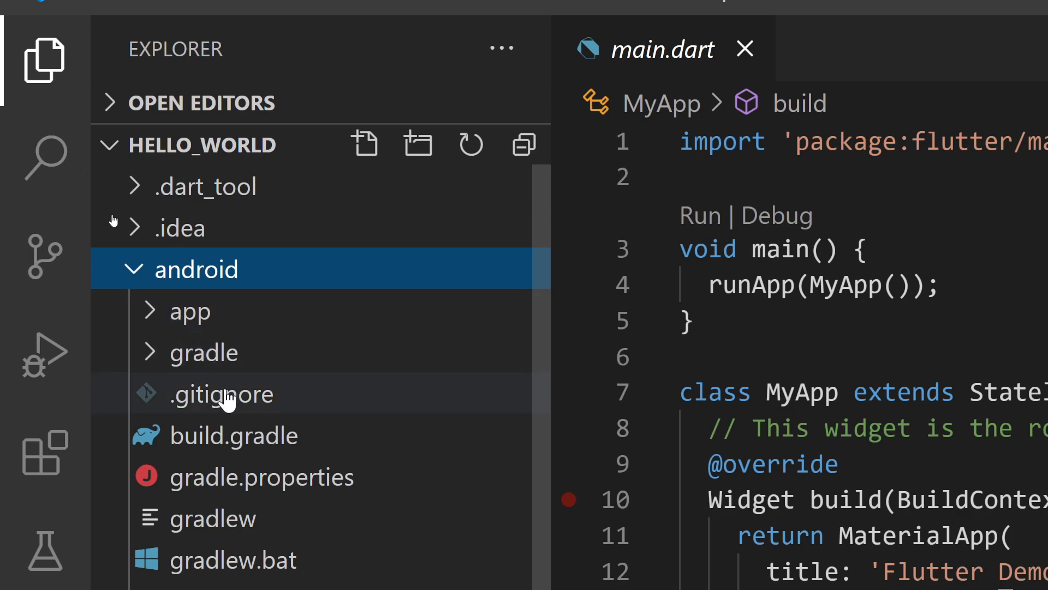
mouse_move(237, 367)
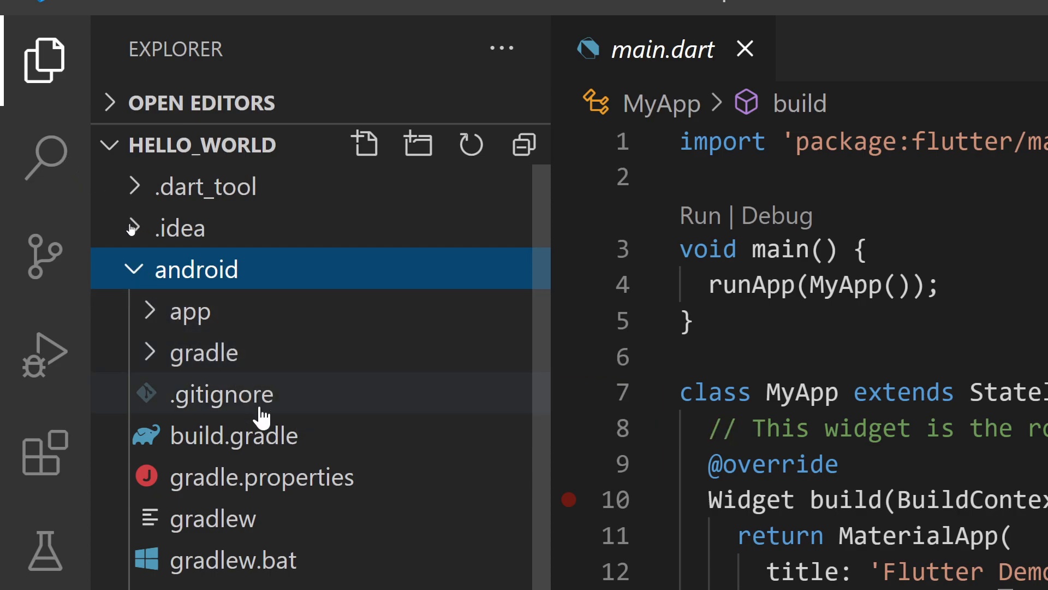
mouse_move(226, 426)
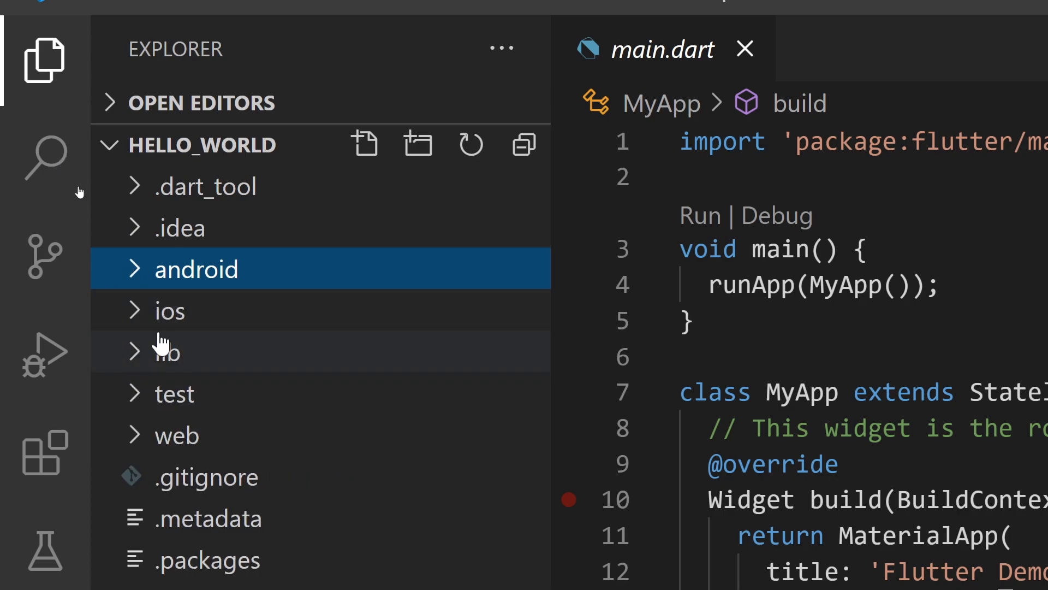
left_click(170, 310)
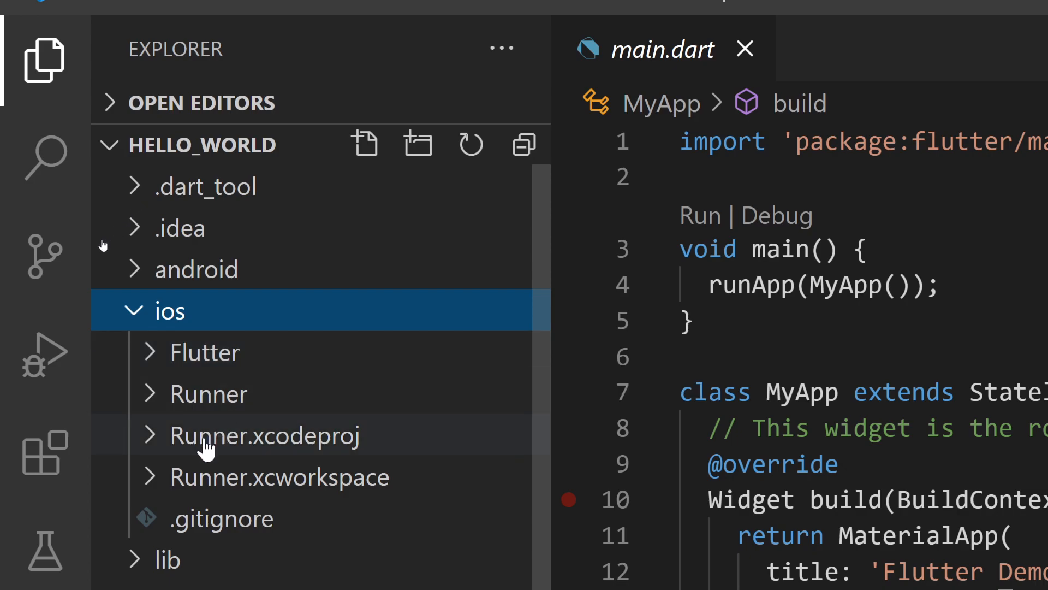
mouse_move(291, 482)
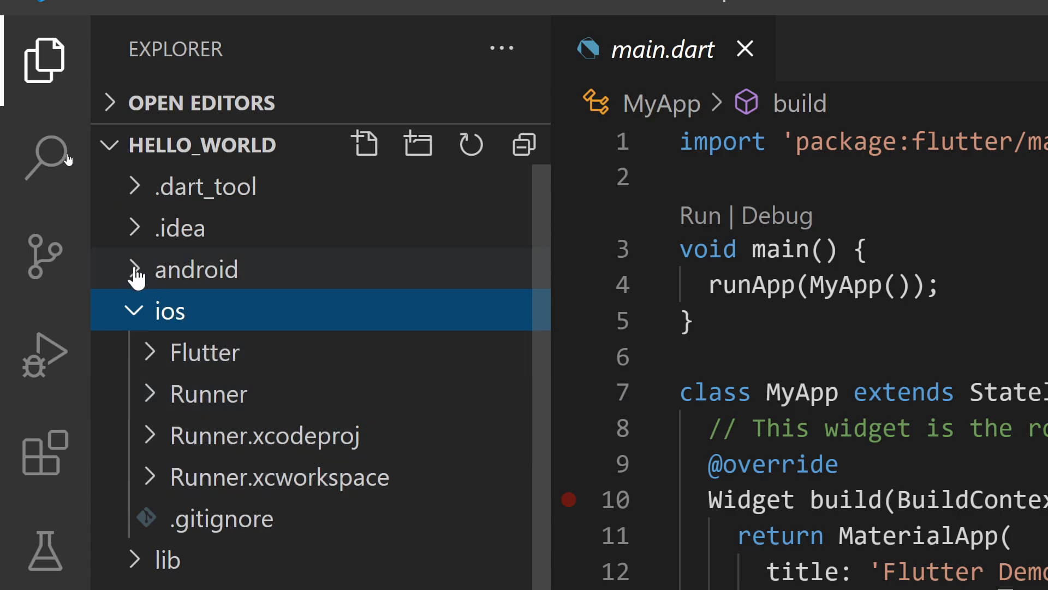
mouse_move(137, 278)
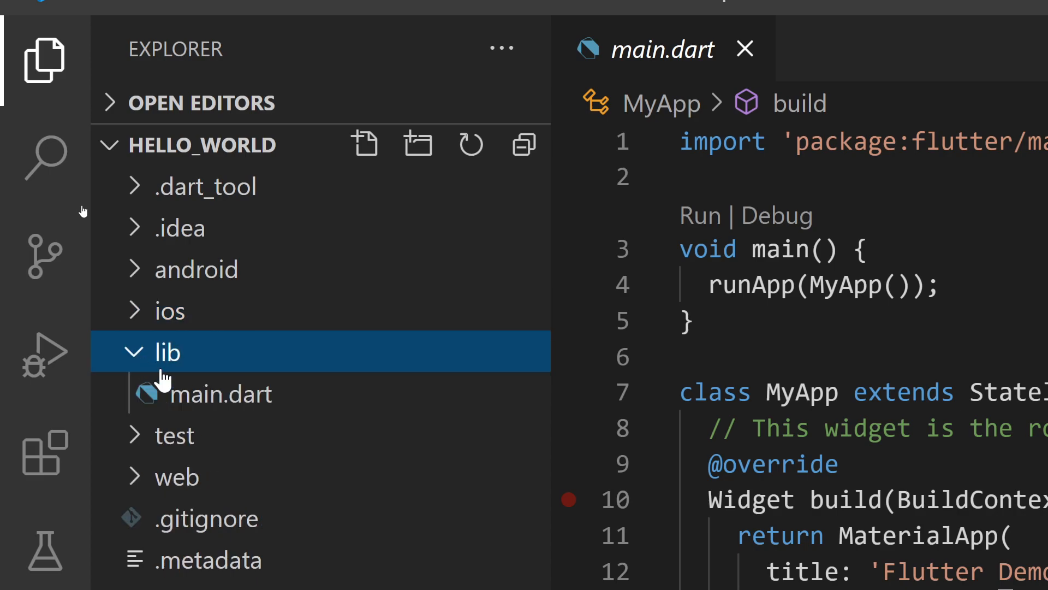
mouse_move(221, 394)
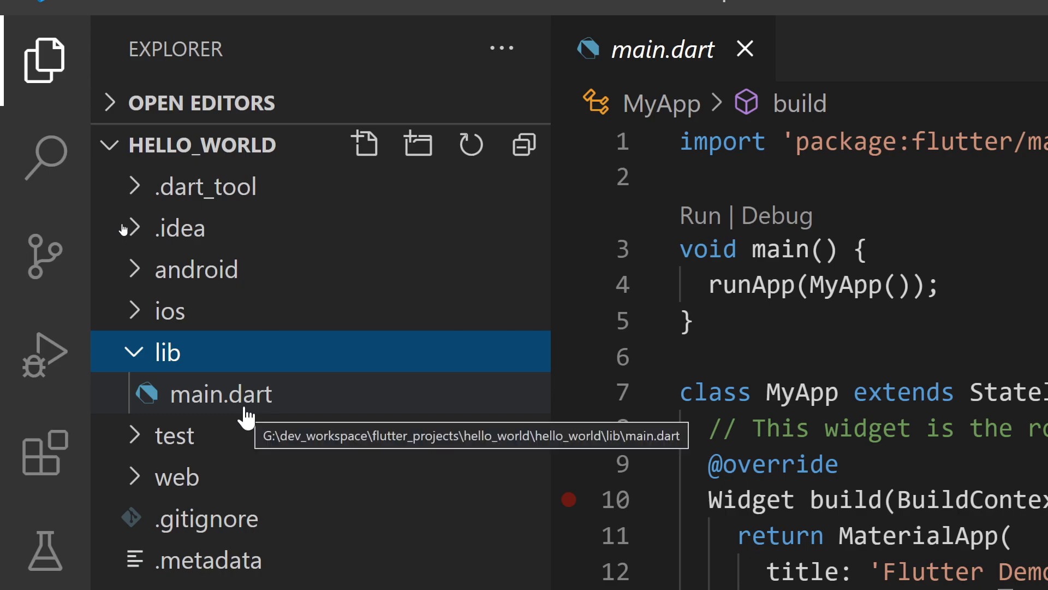
mouse_move(246, 411)
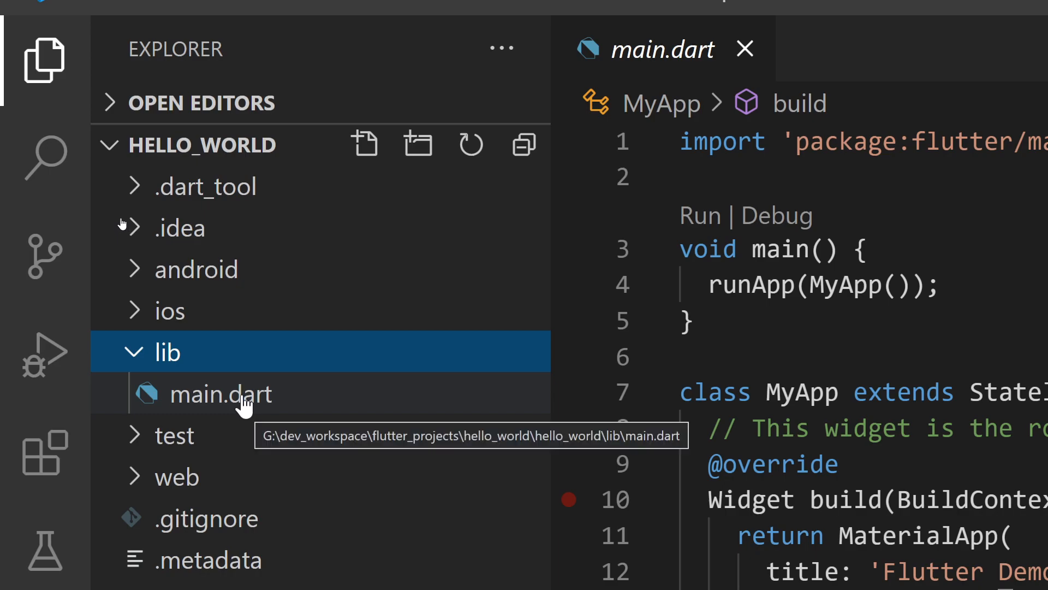
- Point out main.dart inside lib, then fold lib closed again
left_click(221, 394)
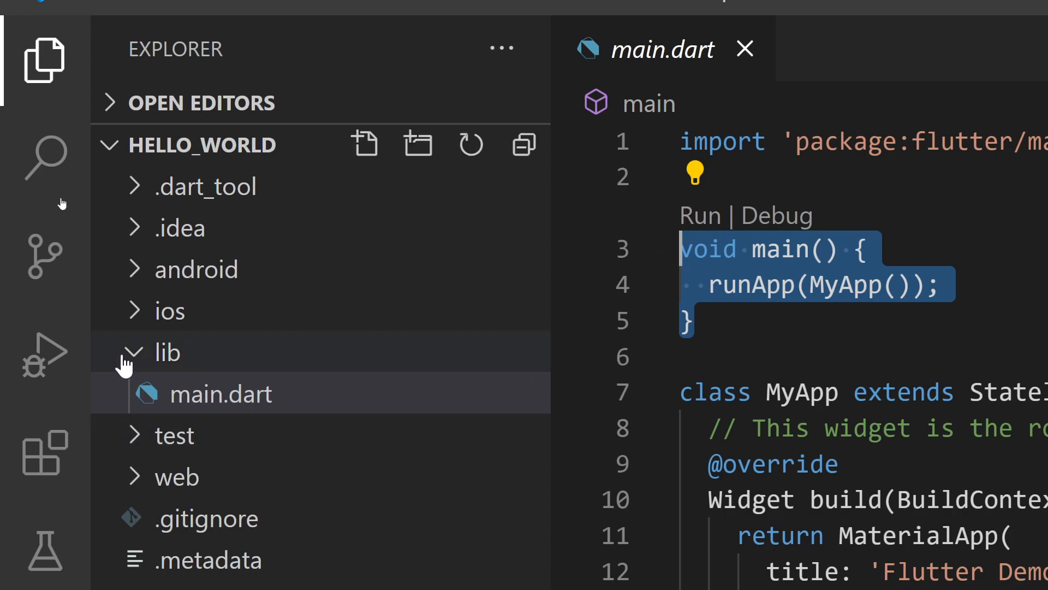
left_click(167, 393)
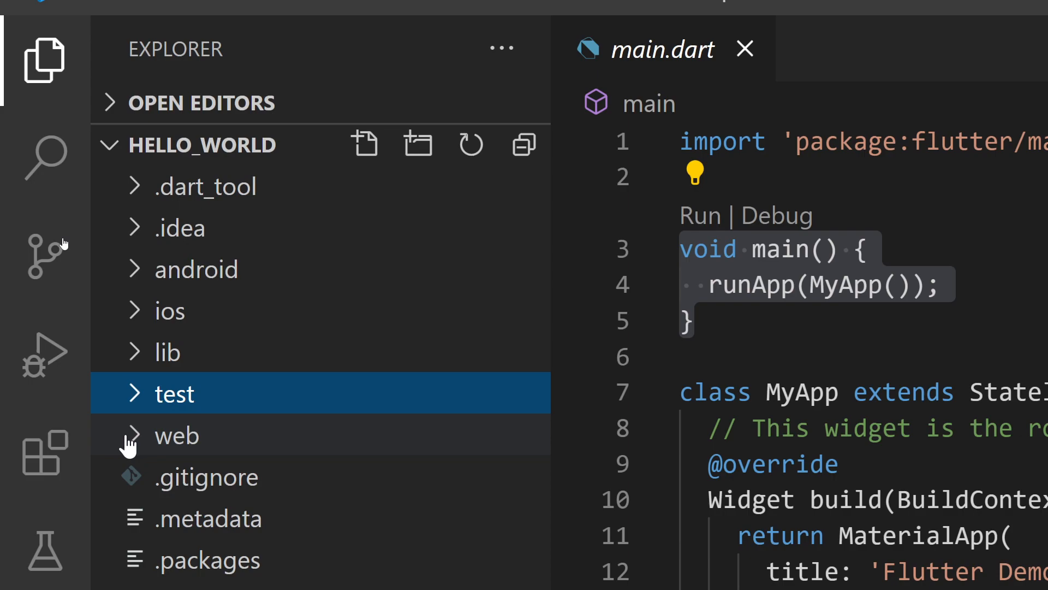
mouse_move(211, 478)
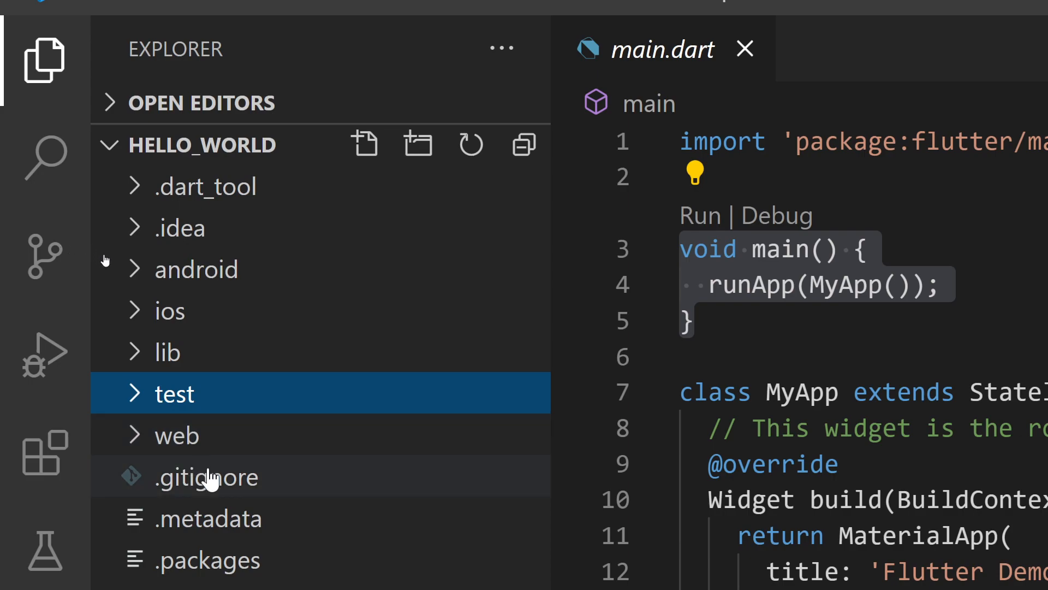
mouse_move(208, 477)
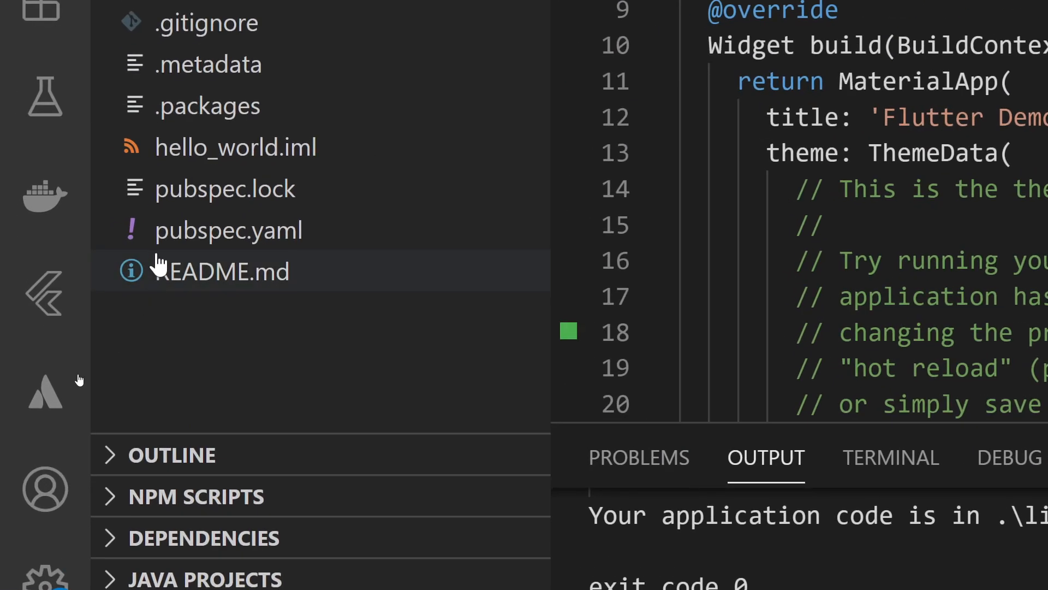
- Show pubspec.yaml with the hello_world name and SDK constraint >=2.7.0 <3.0.0
left_click(229, 229)
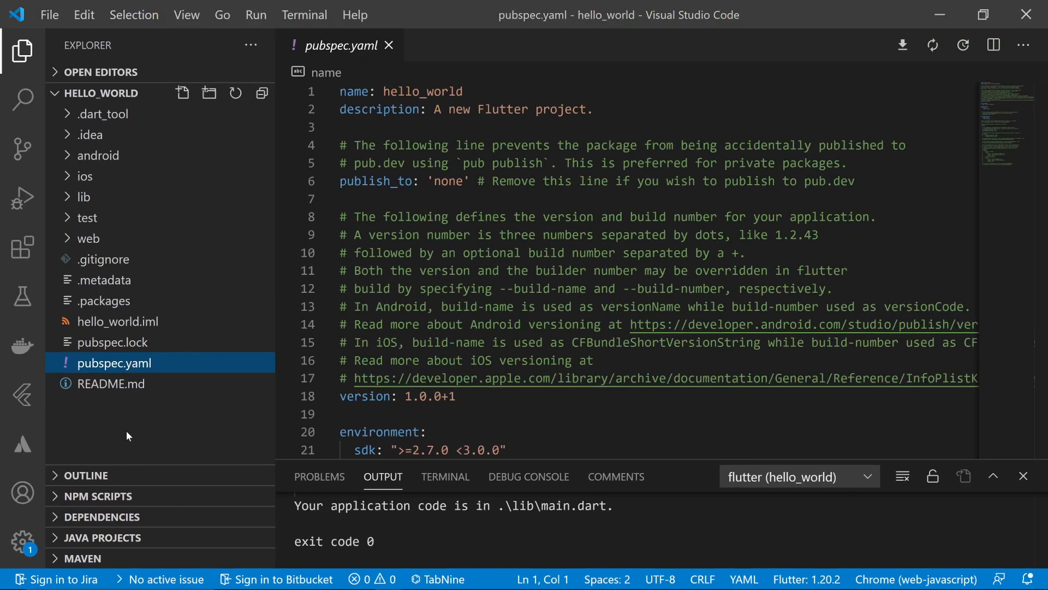
mouse_move(84, 197)
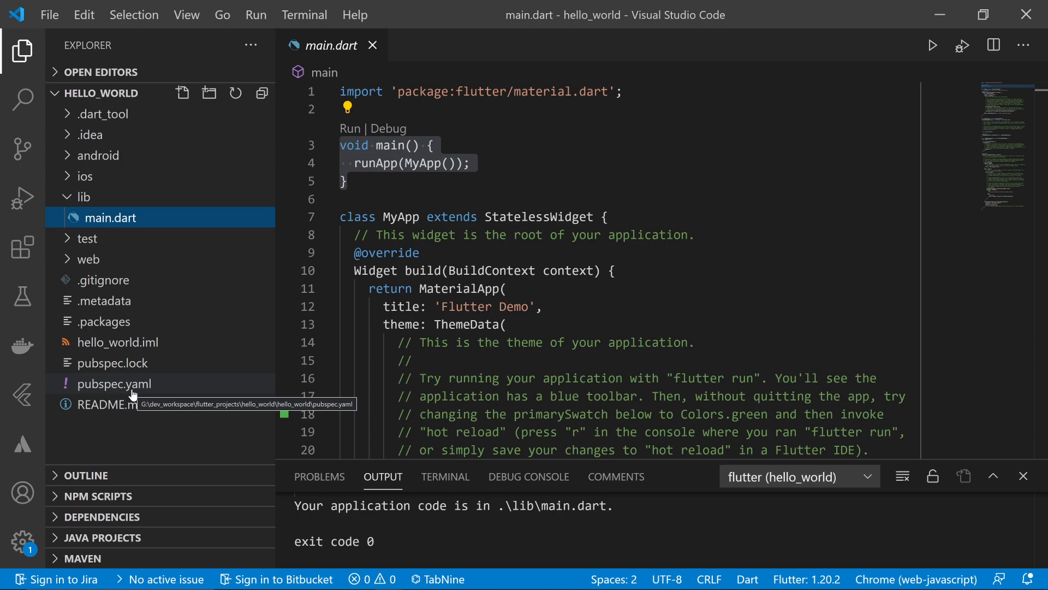
mouse_move(109, 404)
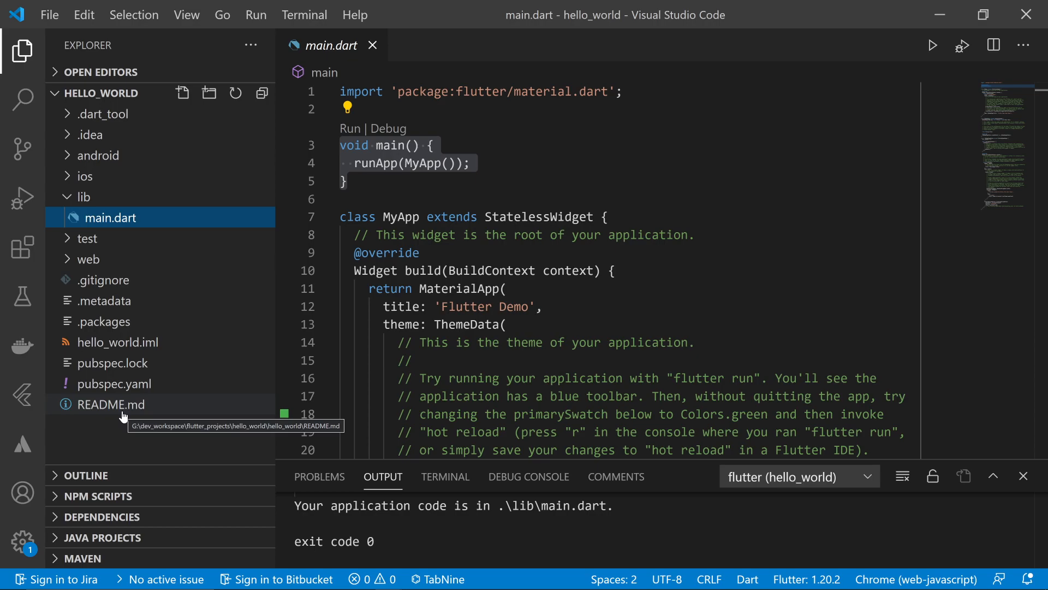
mouse_move(114, 383)
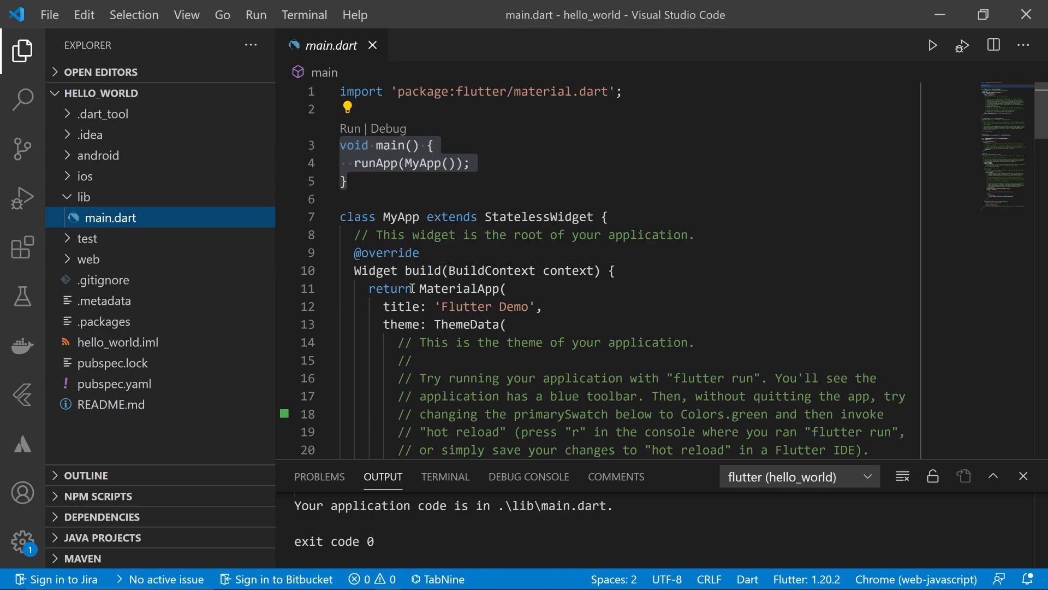
mouse_move(103, 302)
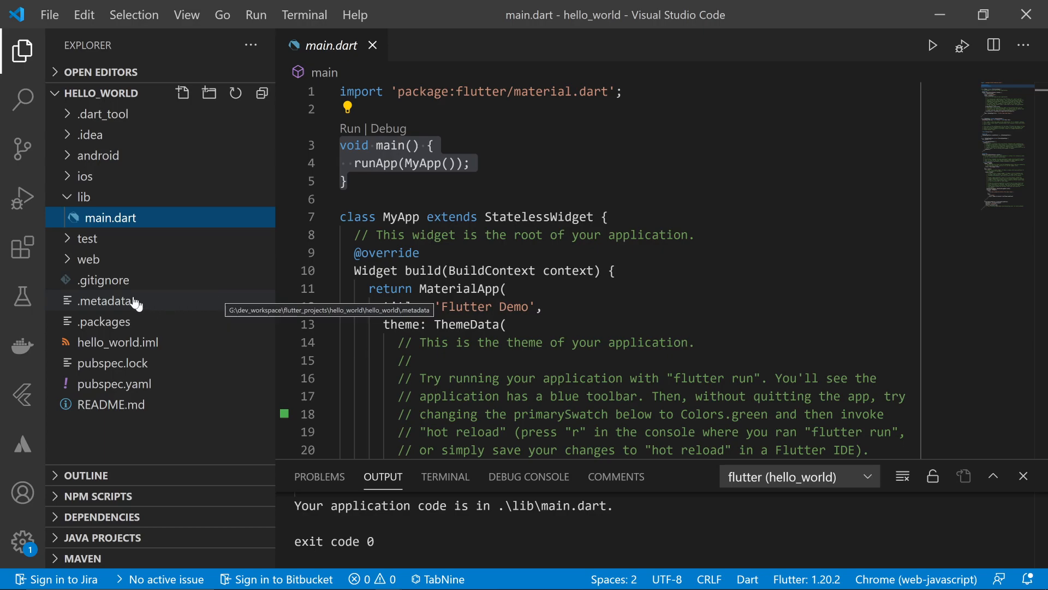
mouse_move(97, 155)
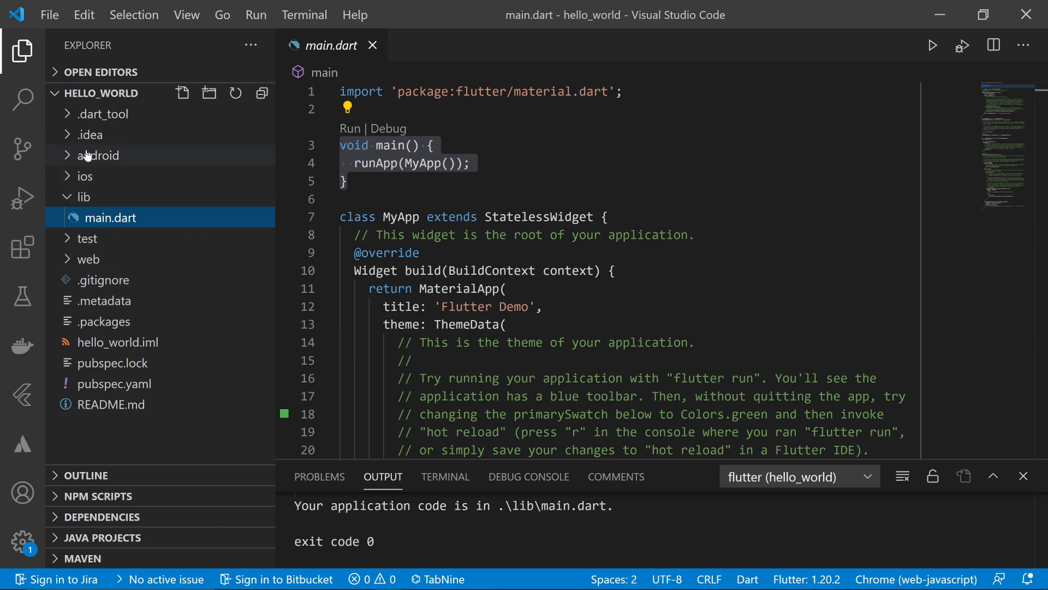
- Fold the lib folder so only top-level project items remain
left_click(83, 195)
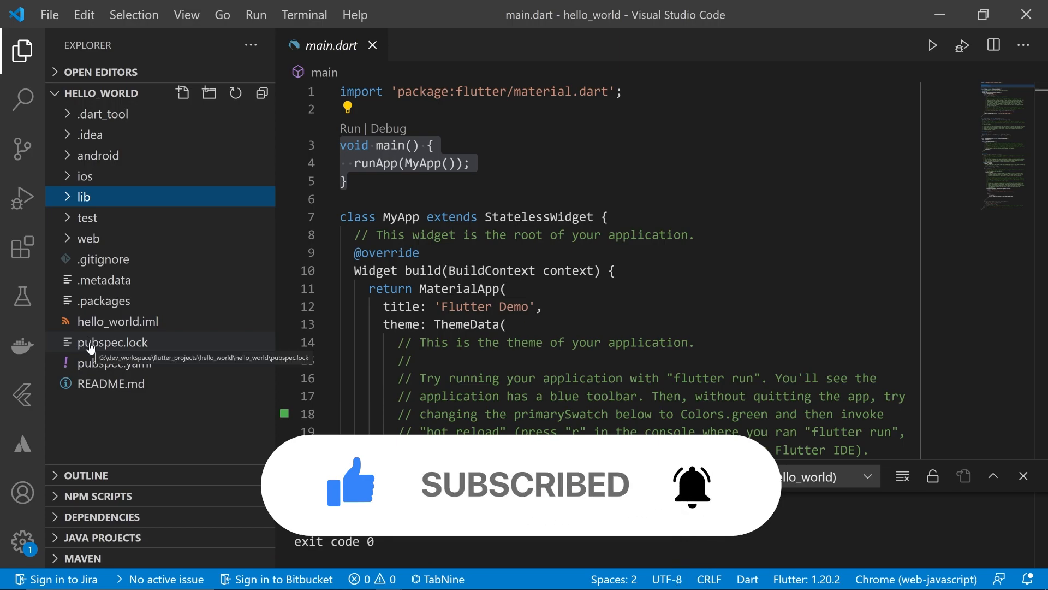
mouse_move(85, 155)
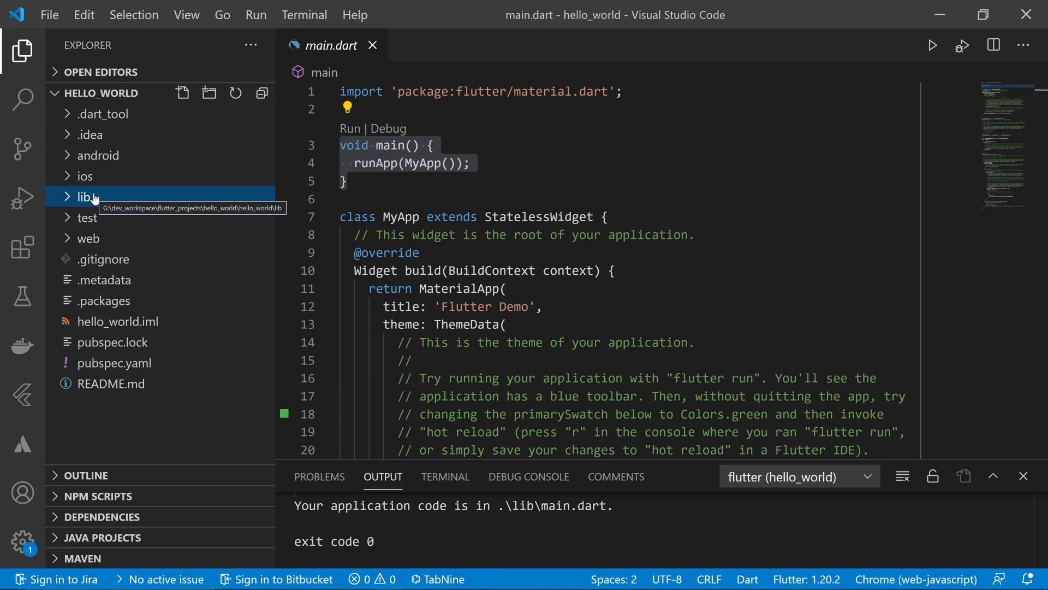
mouse_move(96, 199)
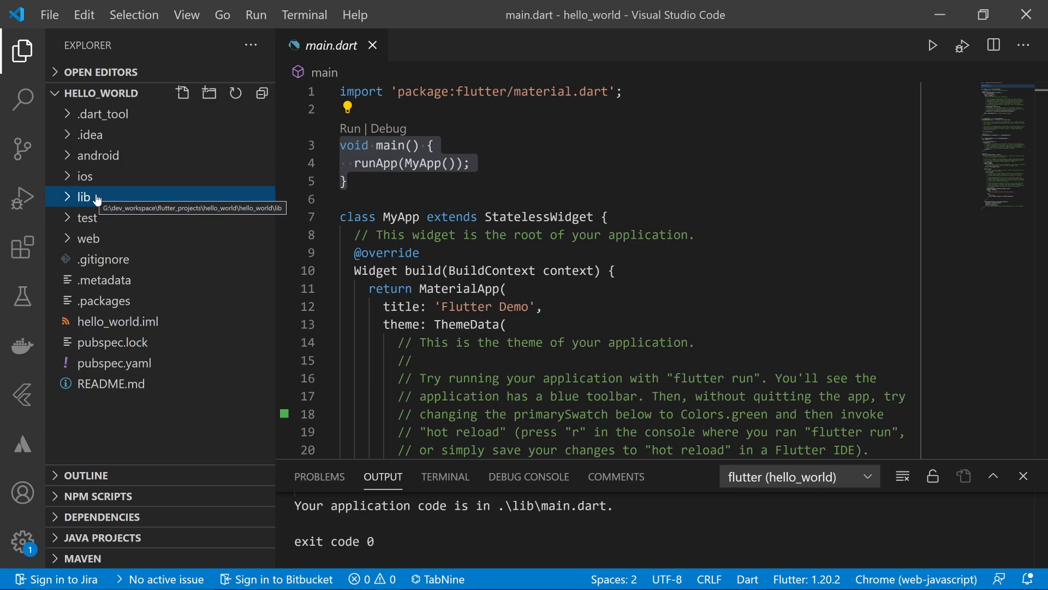